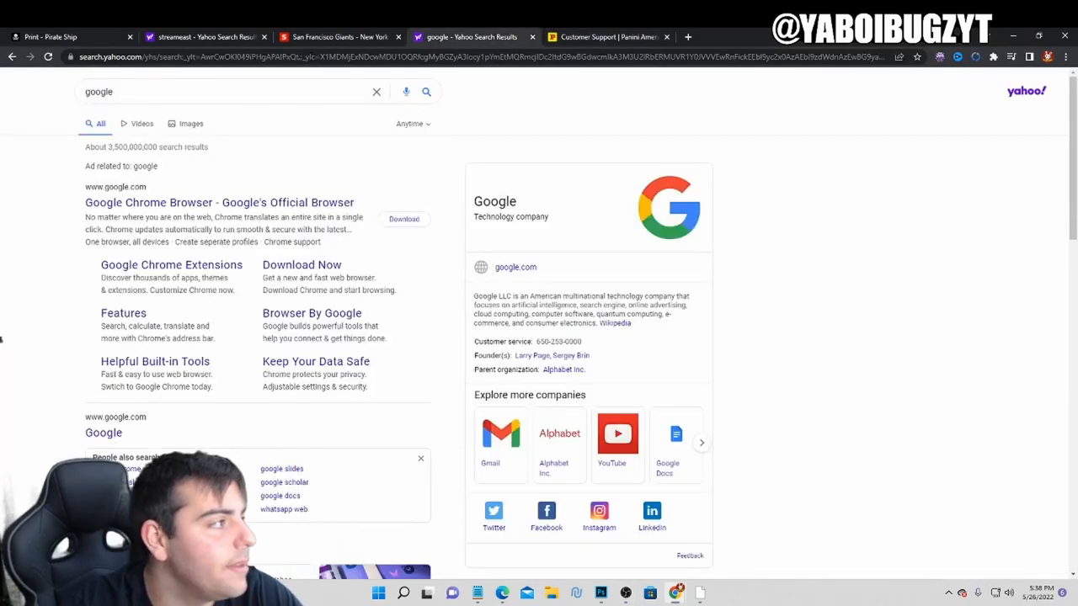
Step: Switch through the Pirate Ship and locker codes tabs to the NBA 2K22 MyTEAM Twitter profile
{"action": "left_click", "coordinate": [203, 37]}
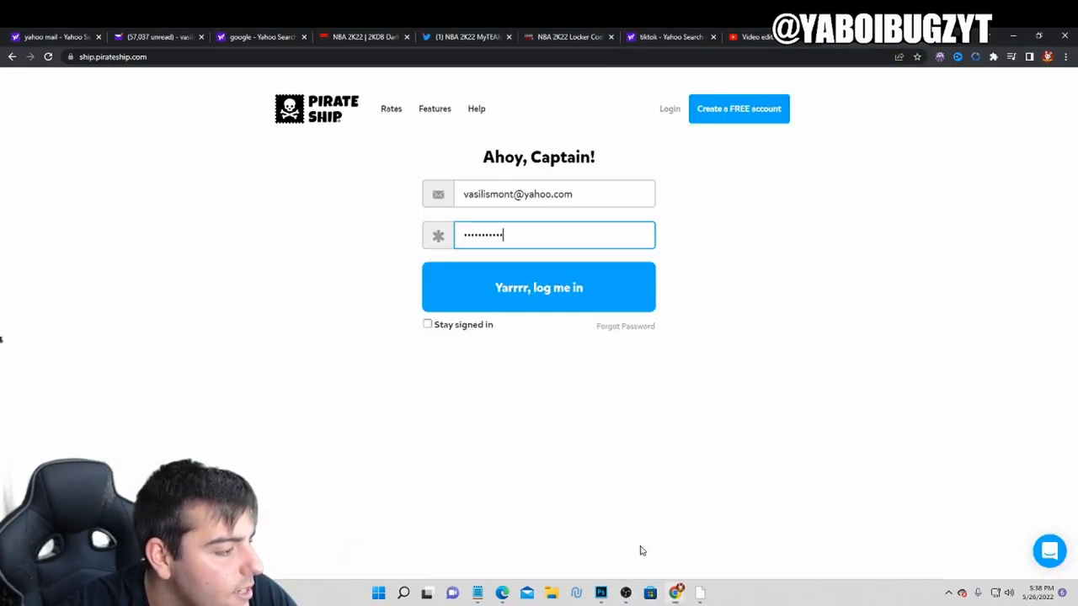
{"action": "left_click", "coordinate": [569, 37]}
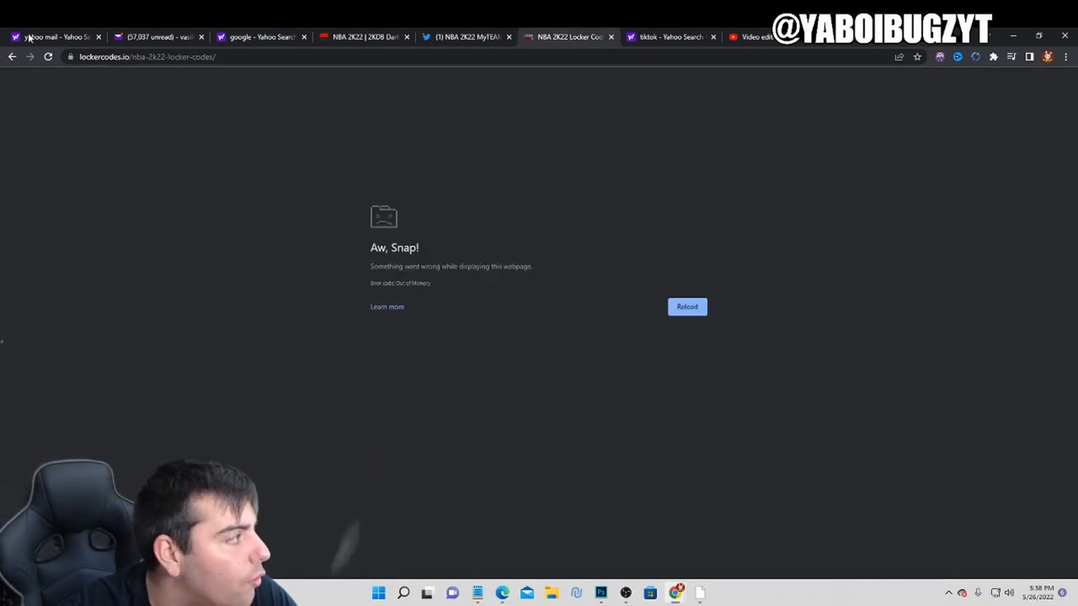
{"action": "left_click", "coordinate": [687, 306]}
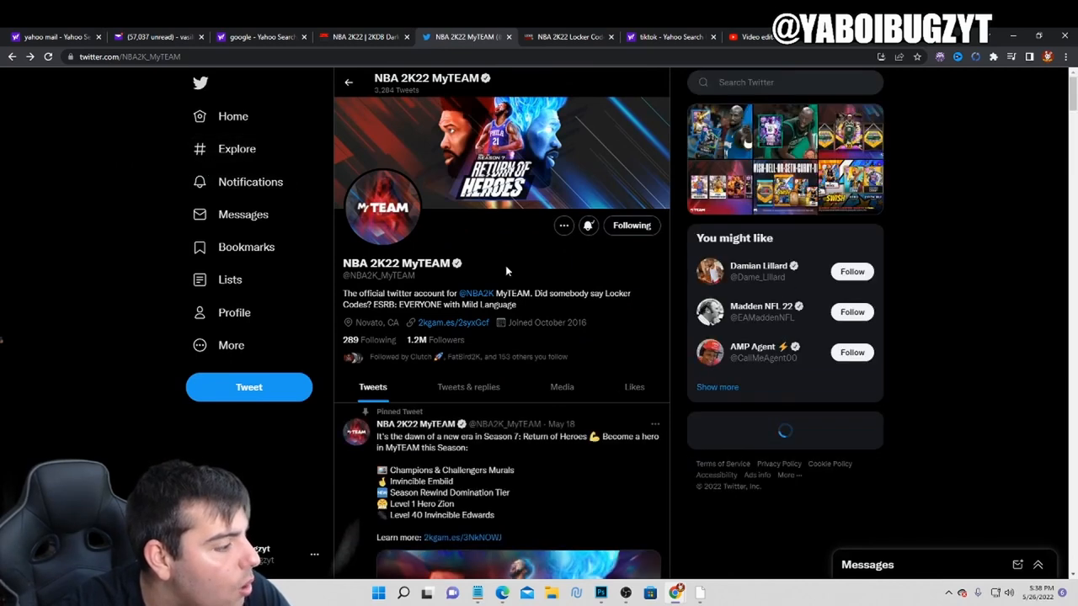
Step: Scroll down the MyTEAM feed to the Kevin Garnett Big Ticket Energy card tweet
{"action": "scroll", "scroll_direction": "down", "scroll_amount": 3}
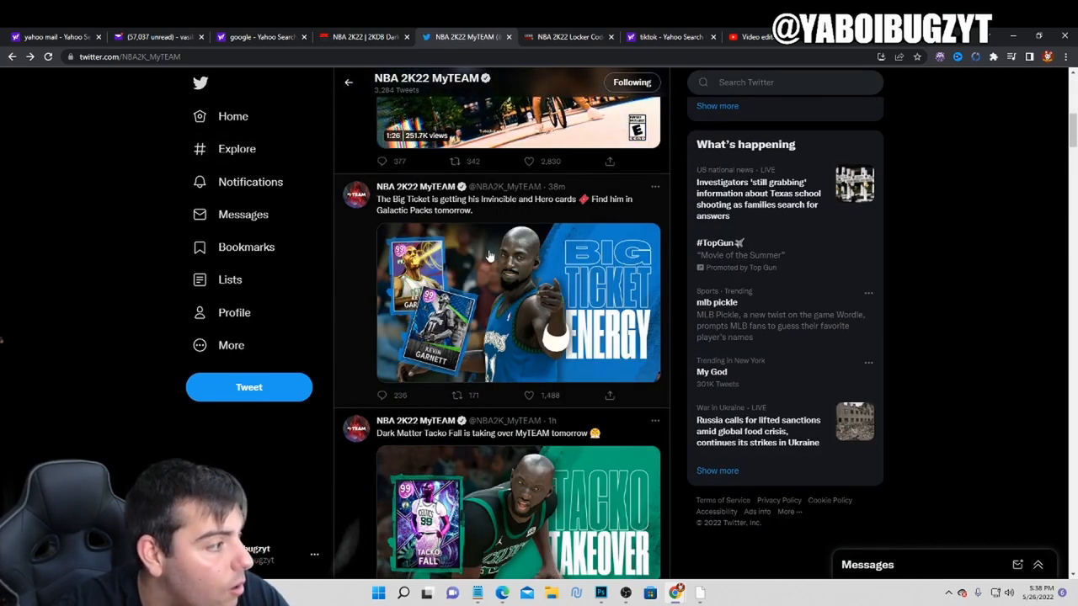
{"action": "scroll", "scroll_direction": "down", "scroll_amount": 3}
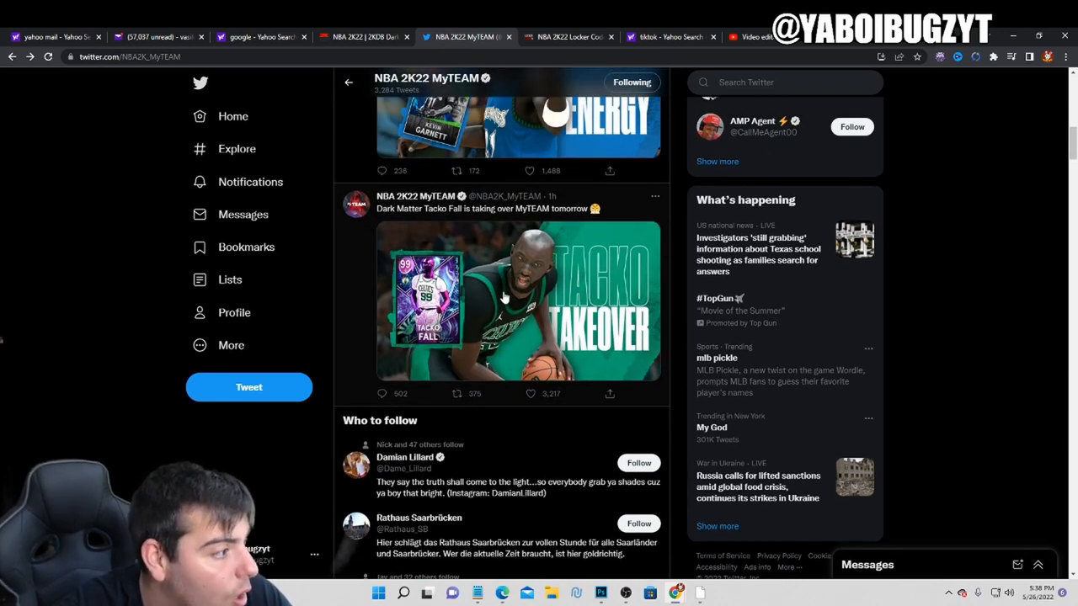
{"action": "scroll", "scroll_direction": "down", "scroll_amount": 3}
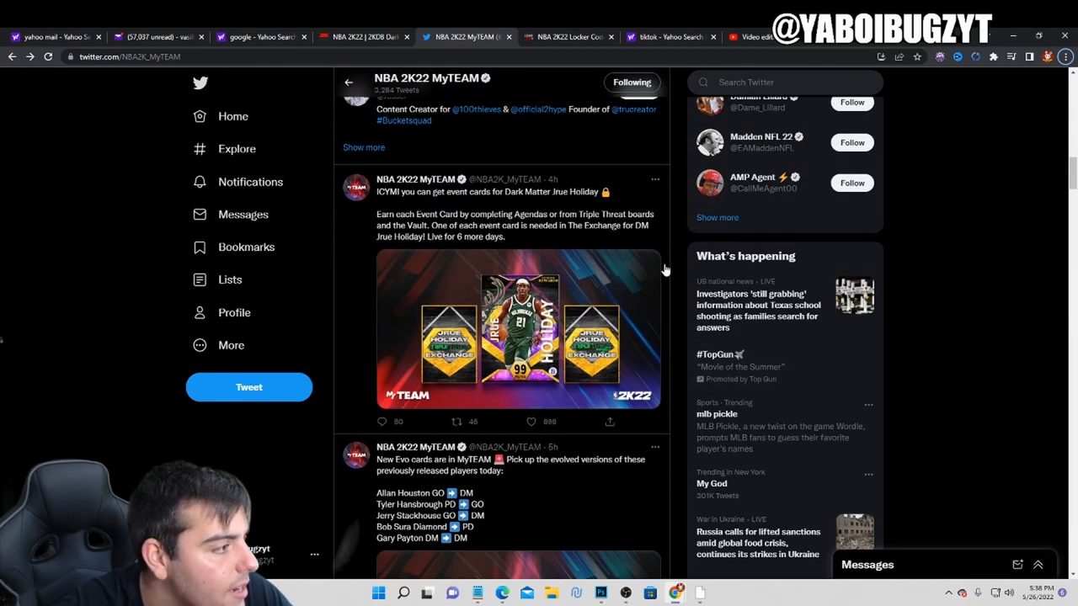
{"action": "mouse_move", "coordinate": [603, 277]}
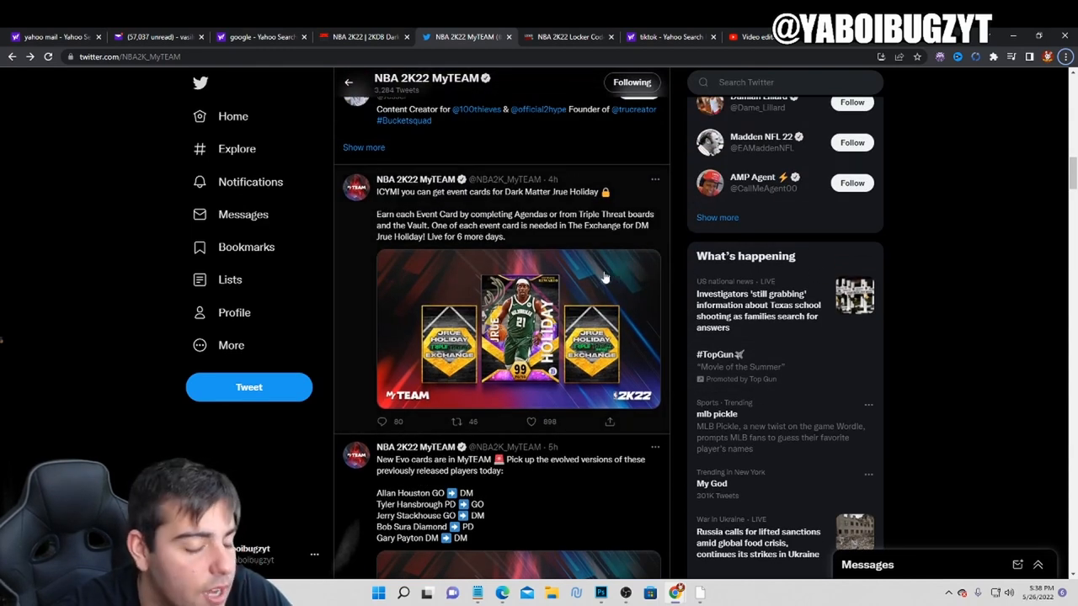
{"action": "scroll", "scroll_direction": "down", "scroll_amount": 3}
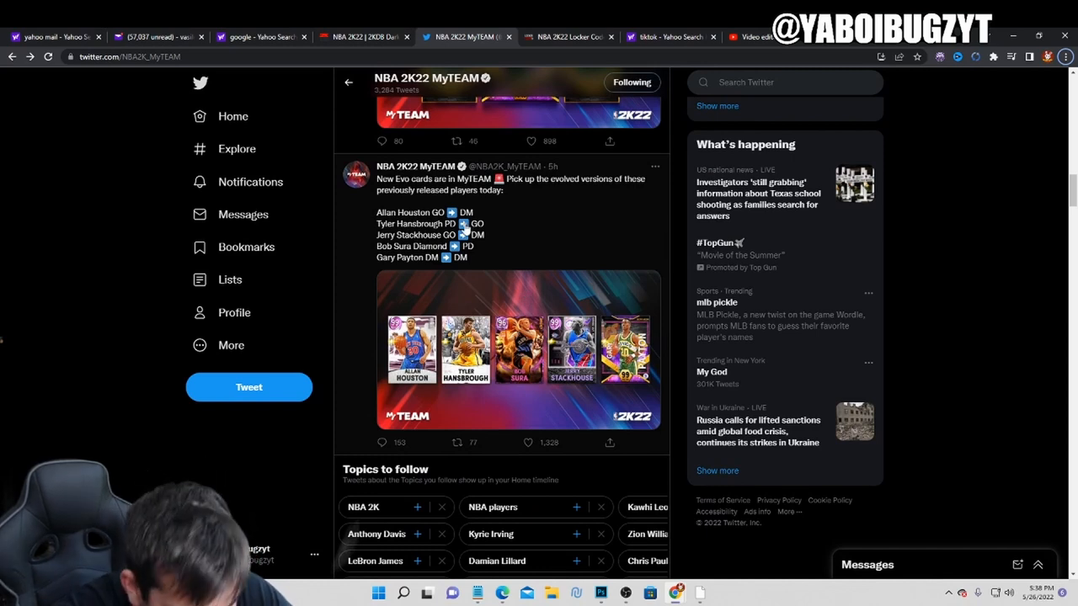
{"action": "scroll", "scroll_direction": "down", "scroll_amount": 3}
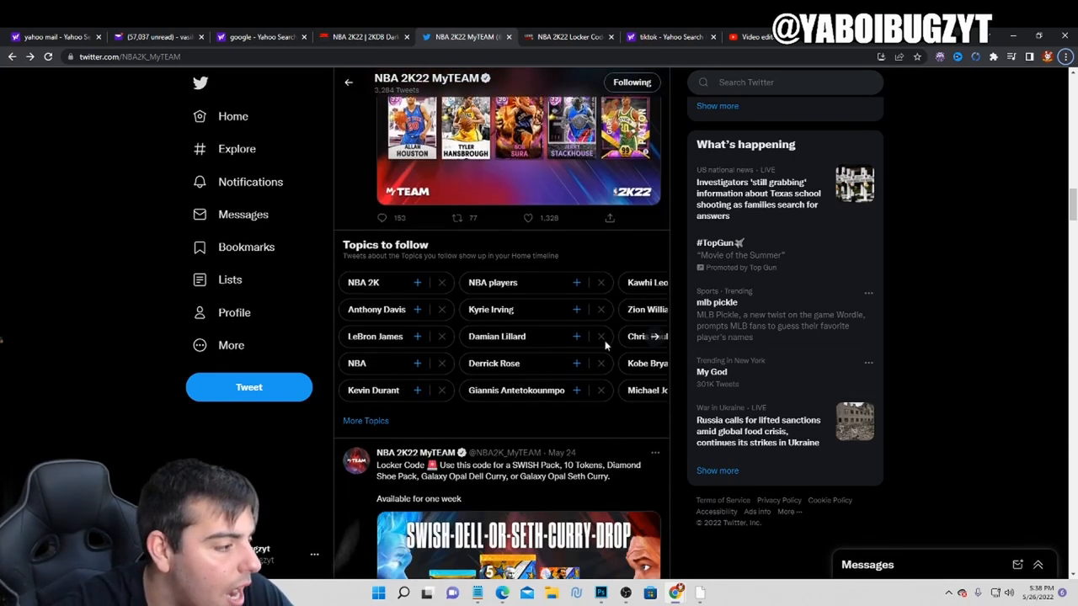
{"action": "scroll", "scroll_direction": "down", "scroll_amount": 3}
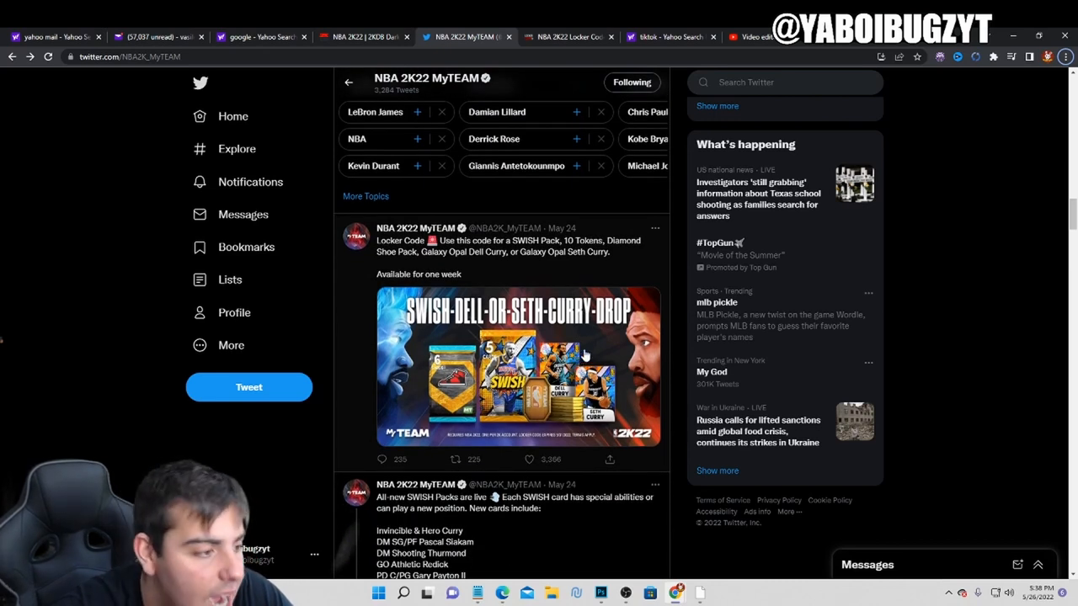
{"action": "scroll", "scroll_direction": "down", "scroll_amount": 3}
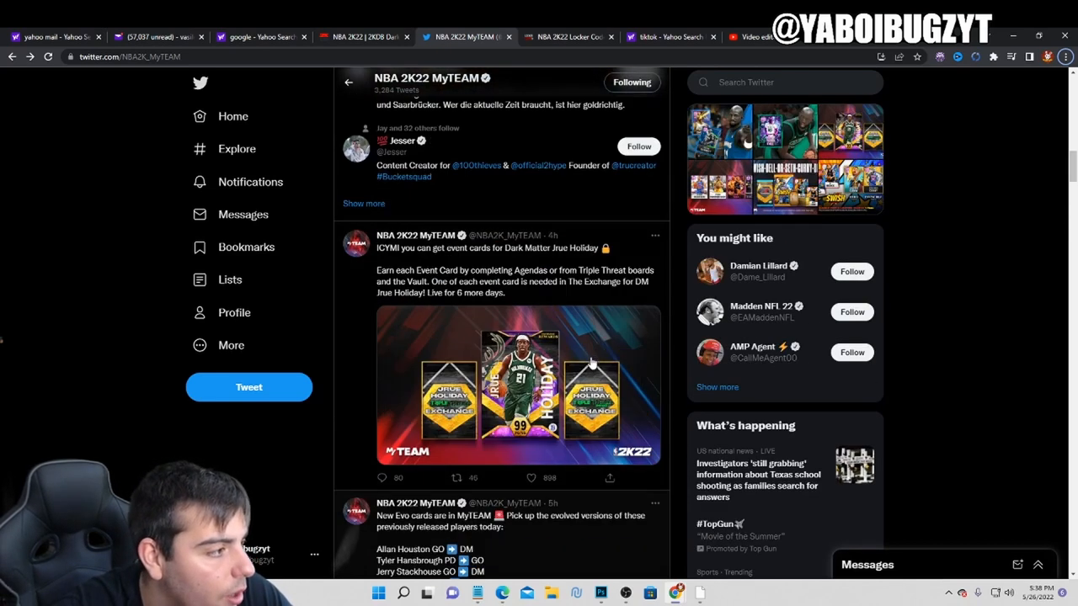
{"action": "scroll", "scroll_direction": "down", "scroll_amount": 3}
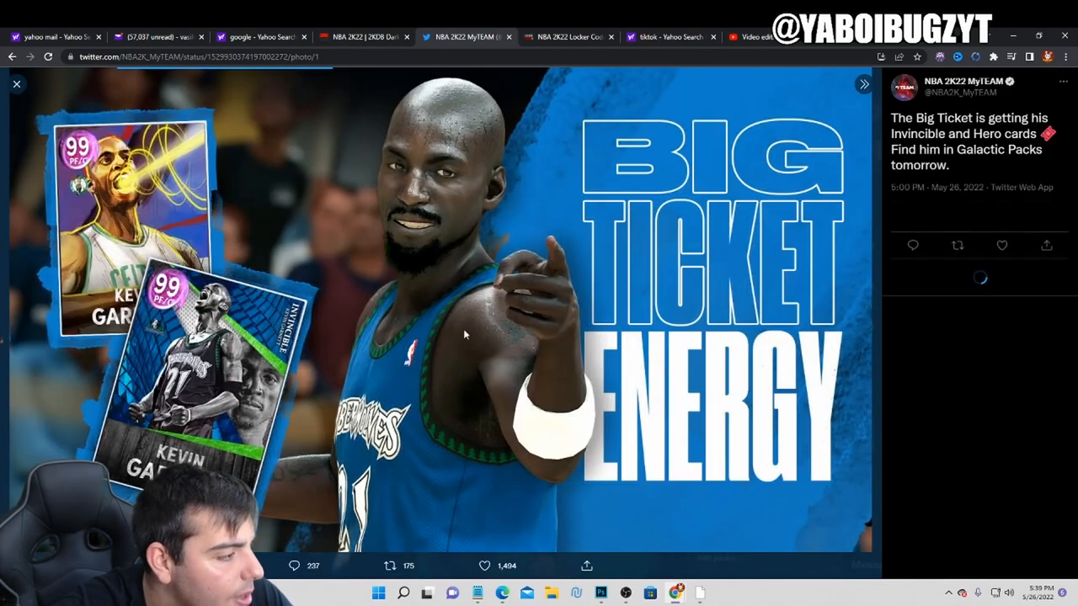
Step: Close the Garnett image, then view the Tacko Fall card image full-size and close it
{"action": "left_click", "coordinate": [17, 84]}
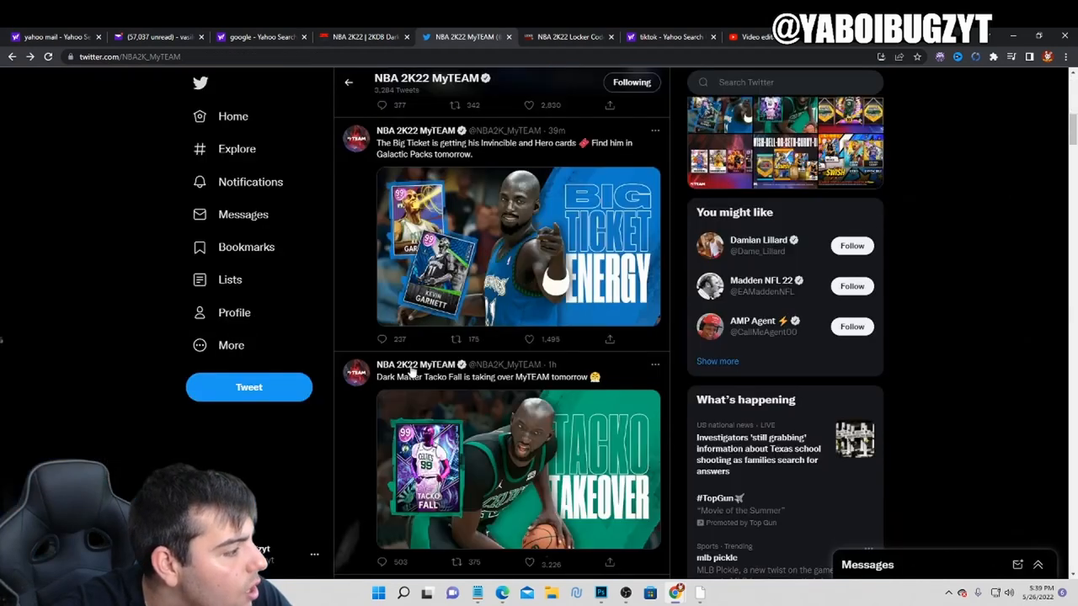
{"action": "left_click", "coordinate": [519, 469]}
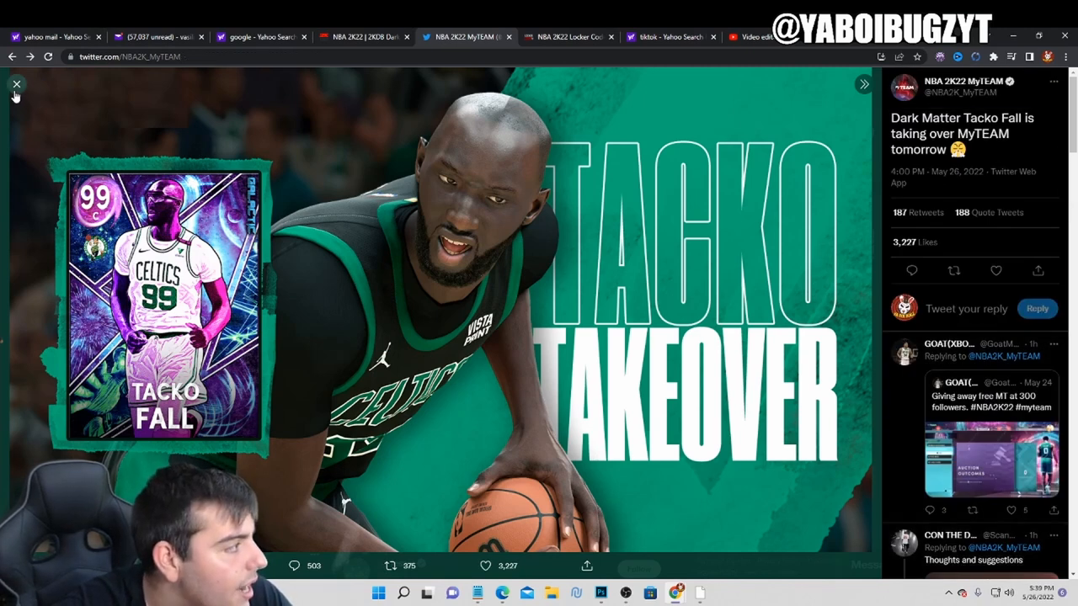
{"action": "left_click", "coordinate": [17, 84]}
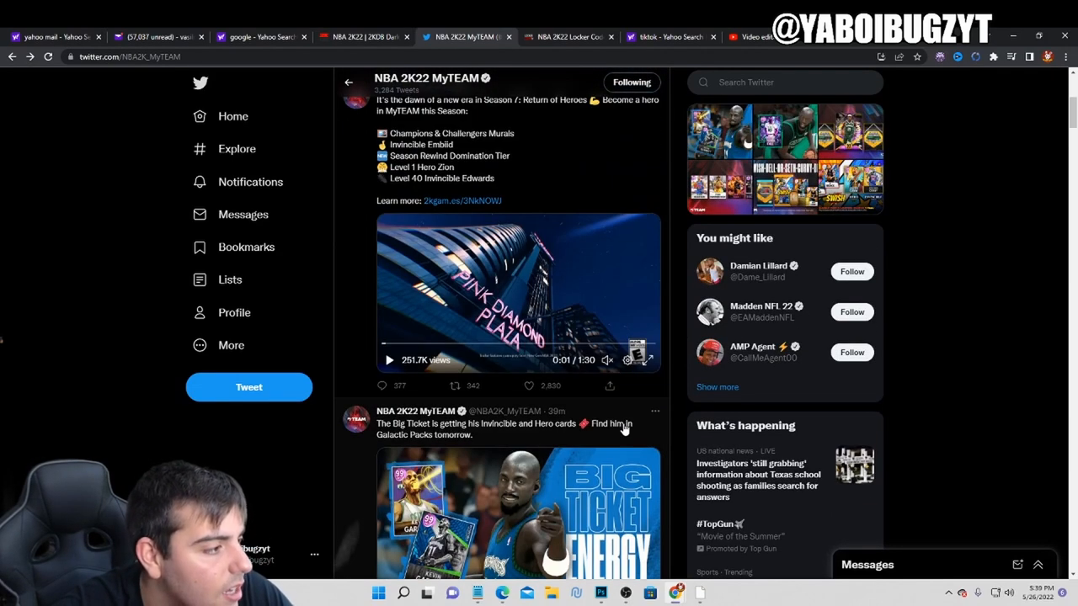
Step: Scroll the feed, briefly bring OBS forward, and return to the Twitter feed
{"action": "scroll", "scroll_direction": "down", "scroll_amount": 3}
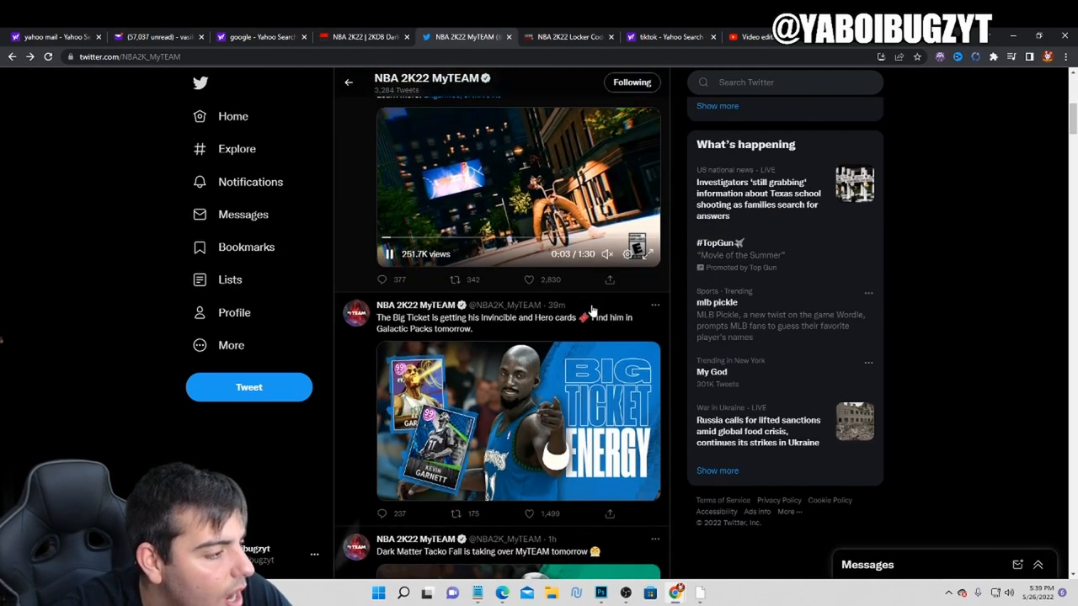
{"action": "left_click", "coordinate": [625, 593]}
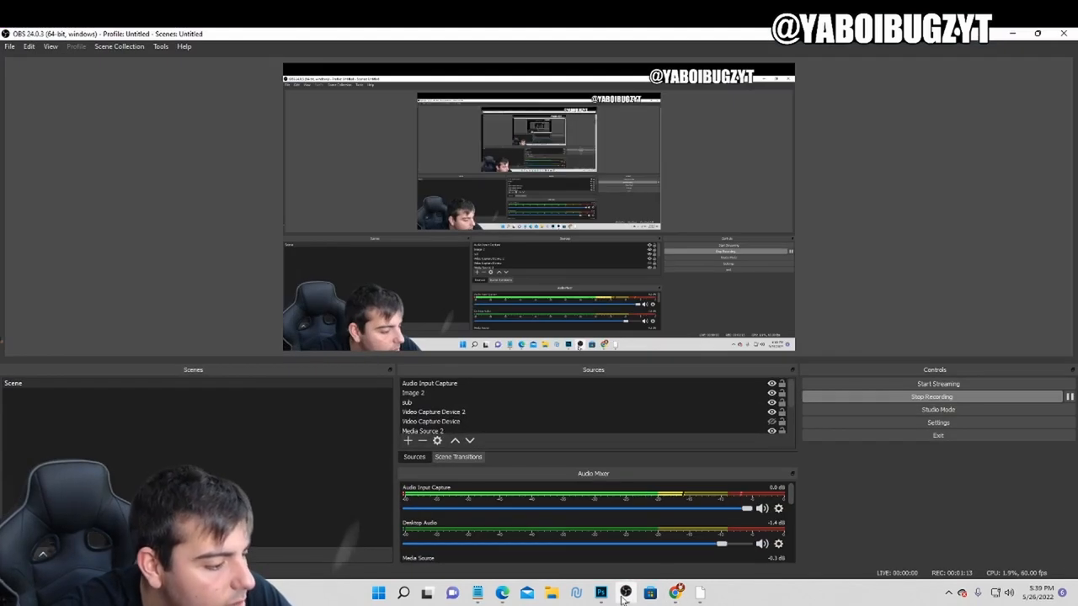
{"action": "left_click", "coordinate": [627, 593]}
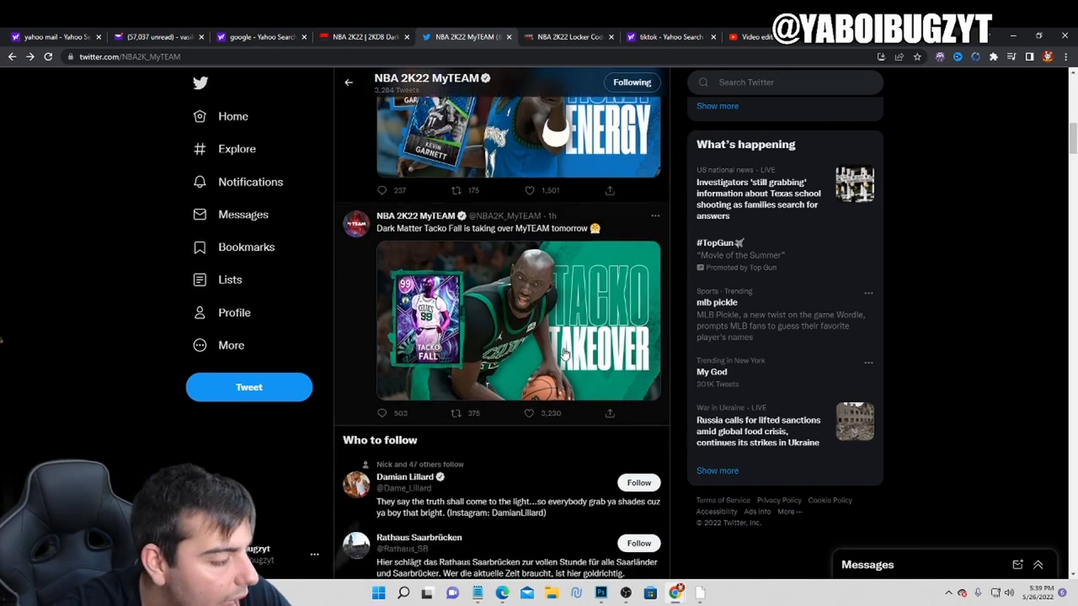
Step: Scroll past the Evo cards tweet and Who to follow, then back up to the Garnett tweet and pinned video
{"action": "scroll", "scroll_direction": "down", "scroll_amount": 3}
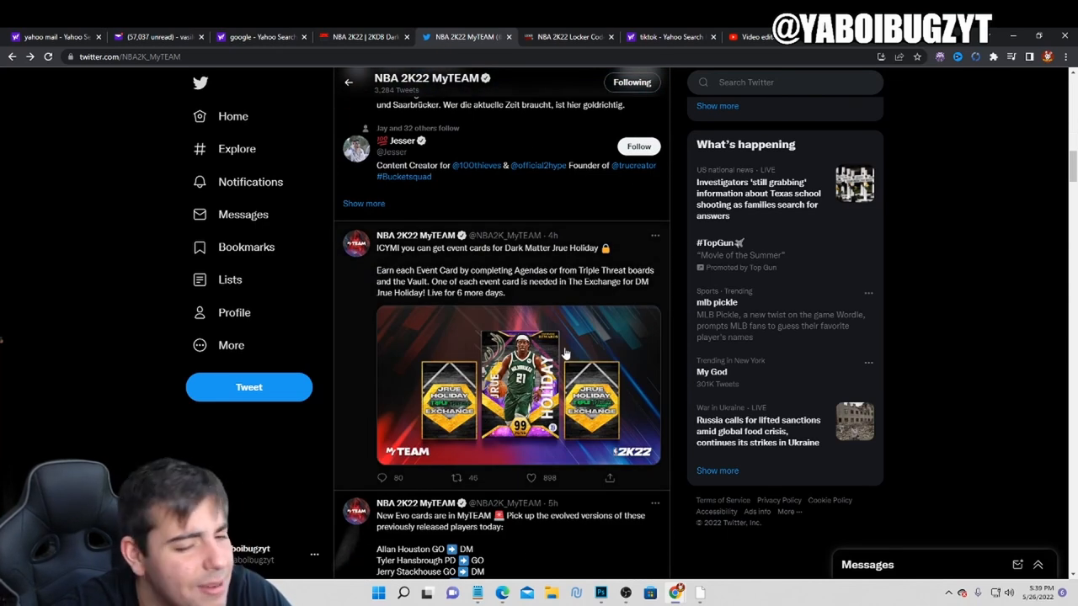
{"action": "scroll", "scroll_direction": "down", "scroll_amount": 3}
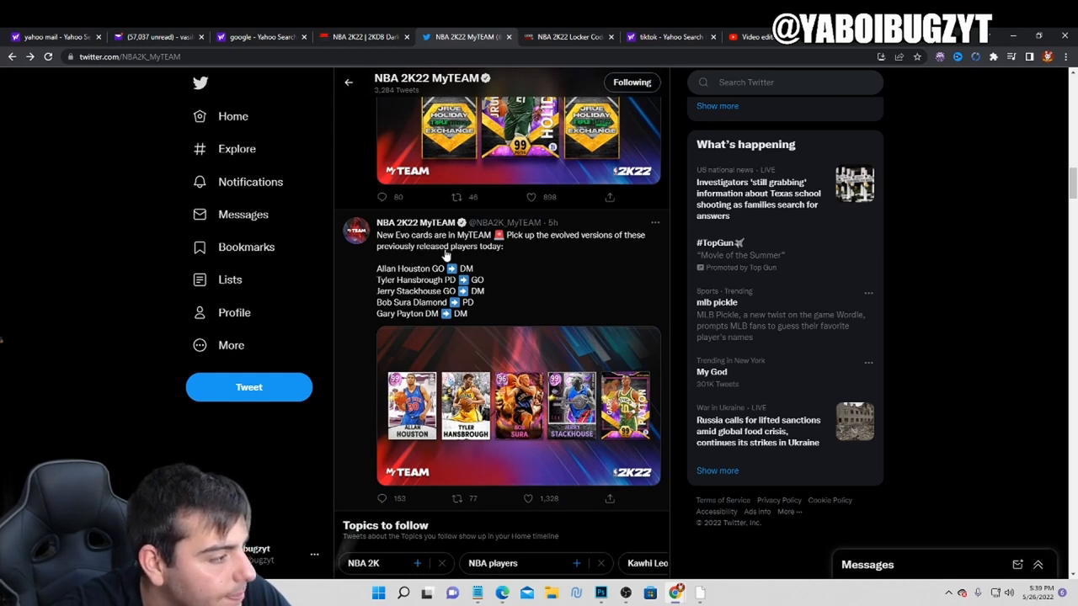
{"action": "mouse_move", "coordinate": [590, 379]}
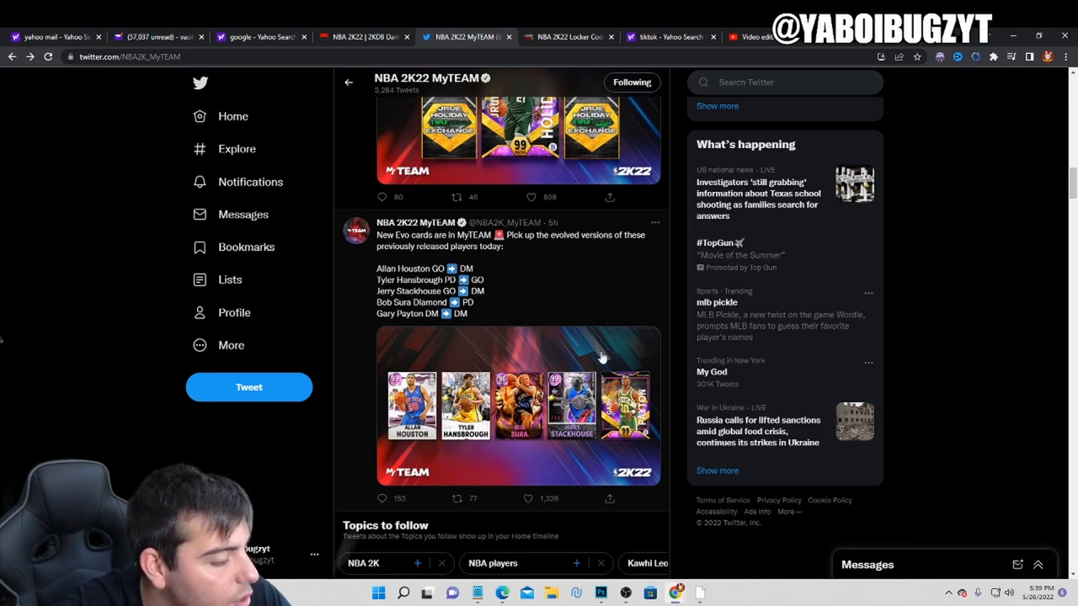
{"action": "mouse_move", "coordinate": [517, 340]}
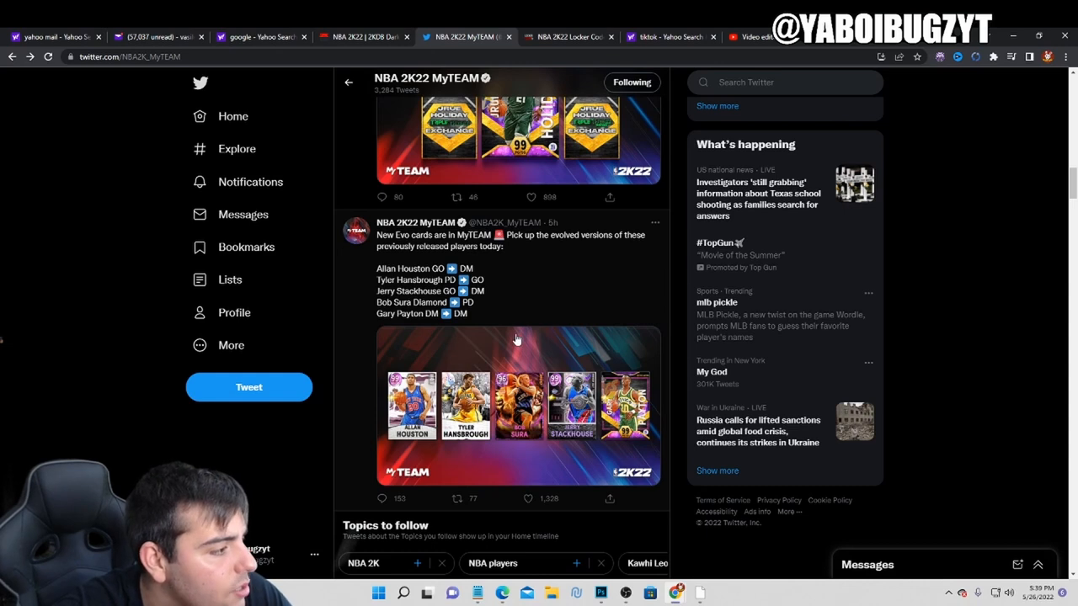
{"action": "mouse_move", "coordinate": [479, 337]}
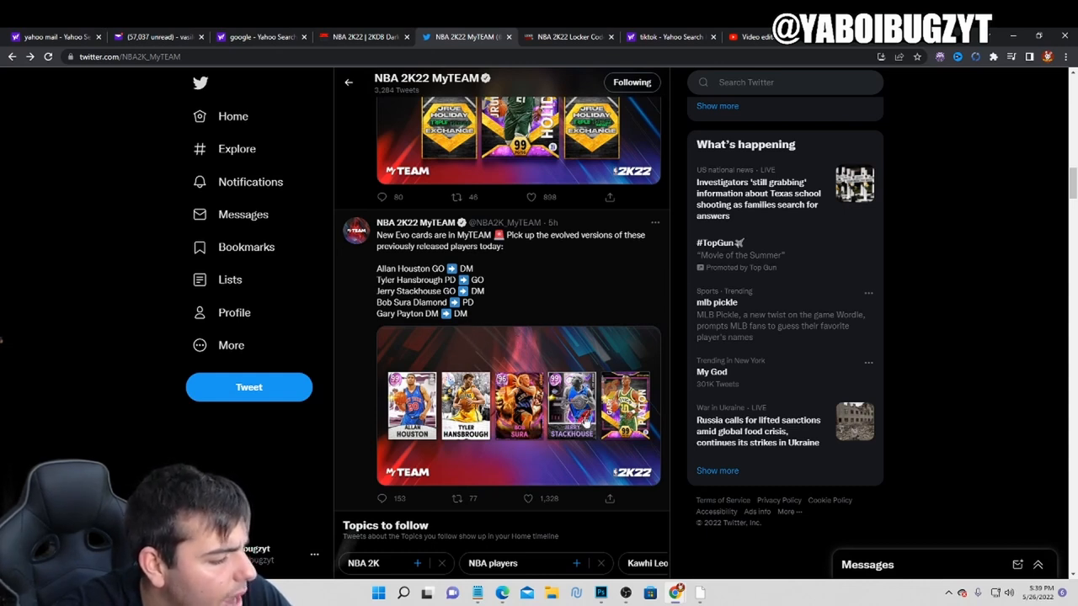
{"action": "mouse_move", "coordinate": [655, 451]}
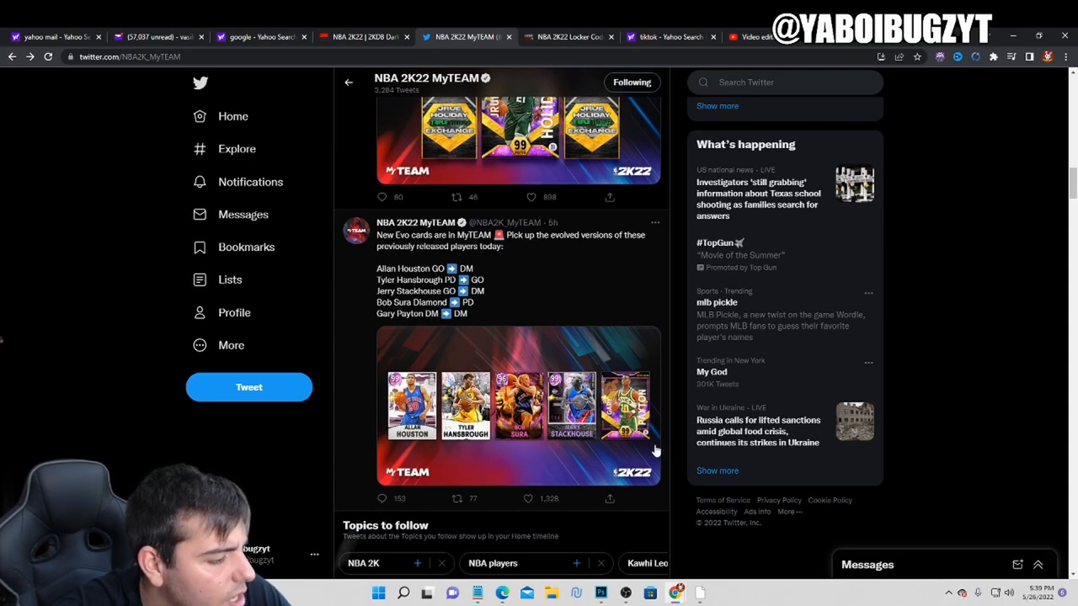
{"action": "scroll", "scroll_direction": "down", "scroll_amount": 3}
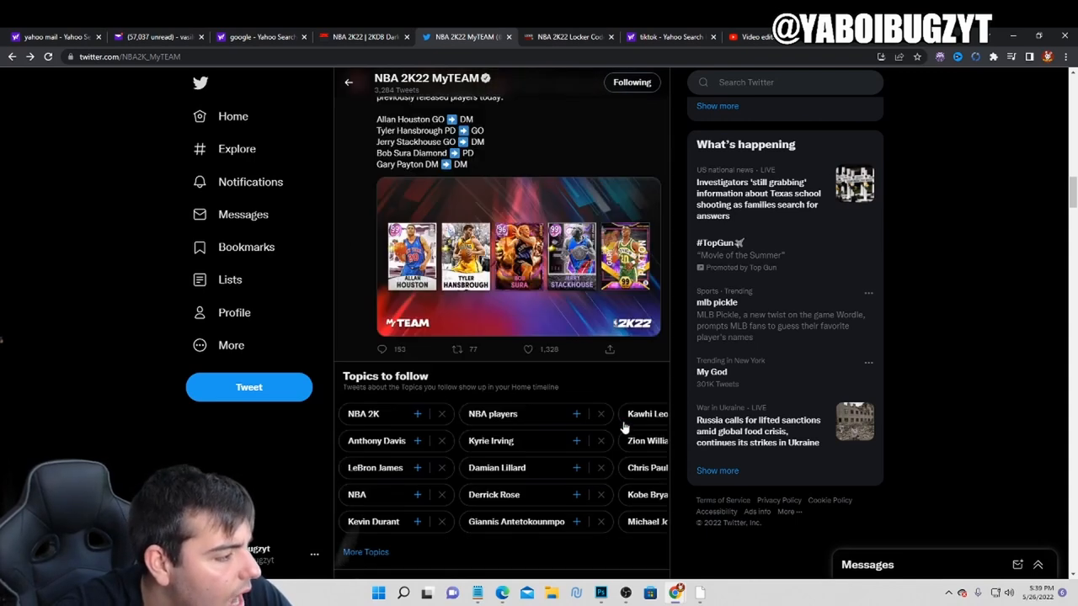
{"action": "scroll", "scroll_direction": "down", "scroll_amount": 3}
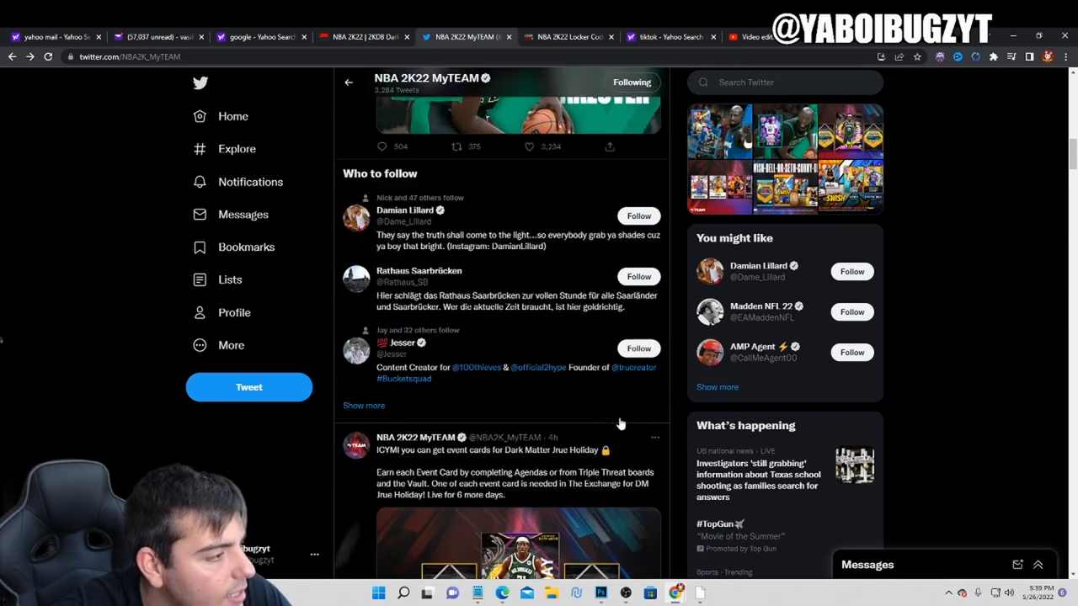
{"action": "scroll", "scroll_direction": "down", "scroll_amount": 3}
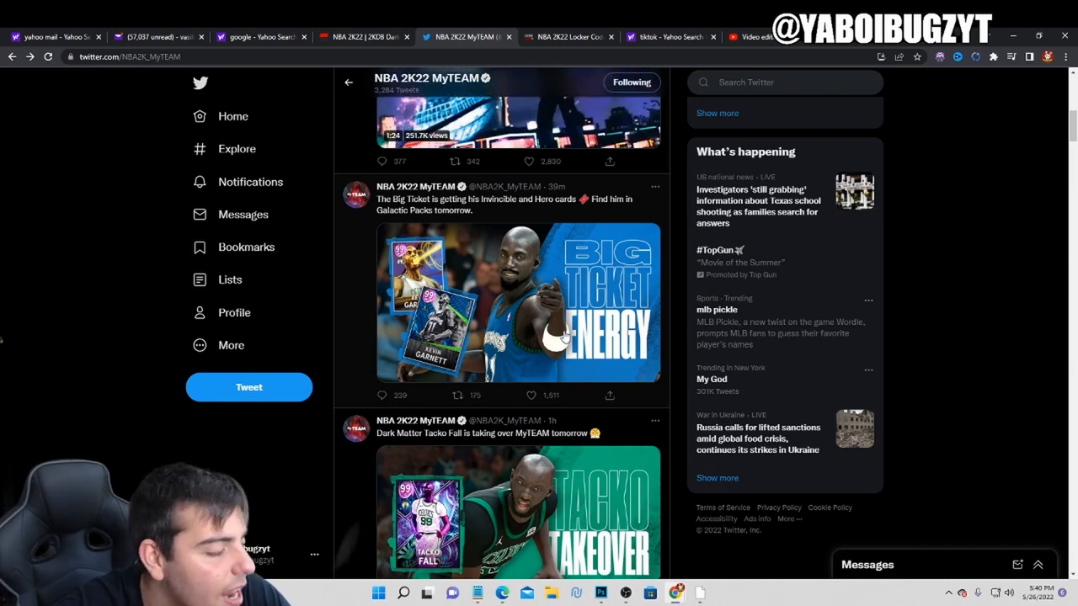
{"action": "scroll", "scroll_direction": "down", "scroll_amount": 3}
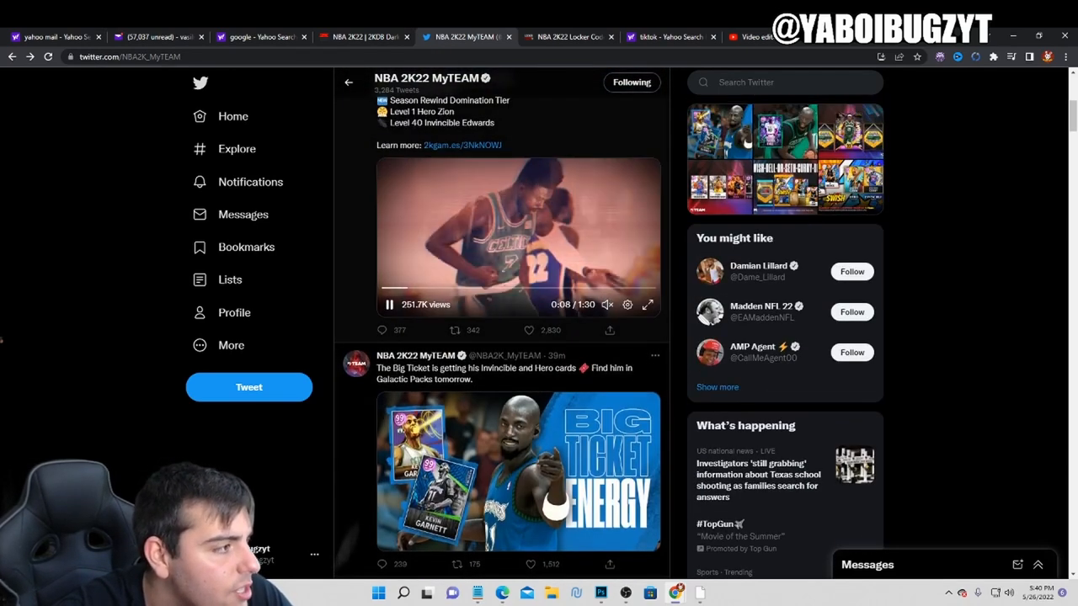
Step: Scroll through the Evo cards and locker code tweets and back to the Tacko Fall tweet
{"action": "scroll", "scroll_direction": "down", "scroll_amount": 3}
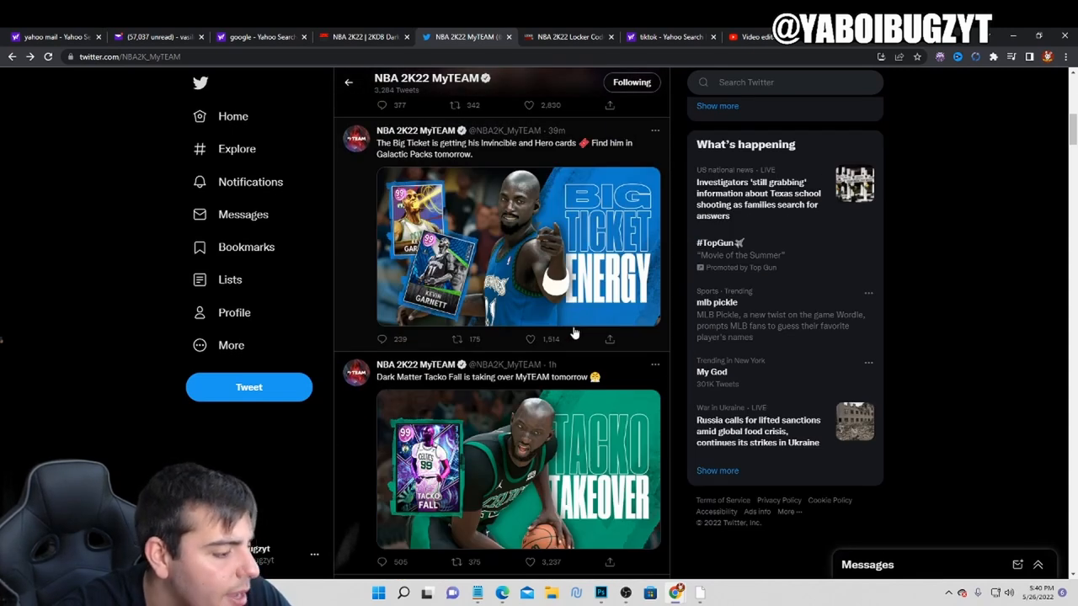
{"action": "scroll", "scroll_direction": "down", "scroll_amount": 3}
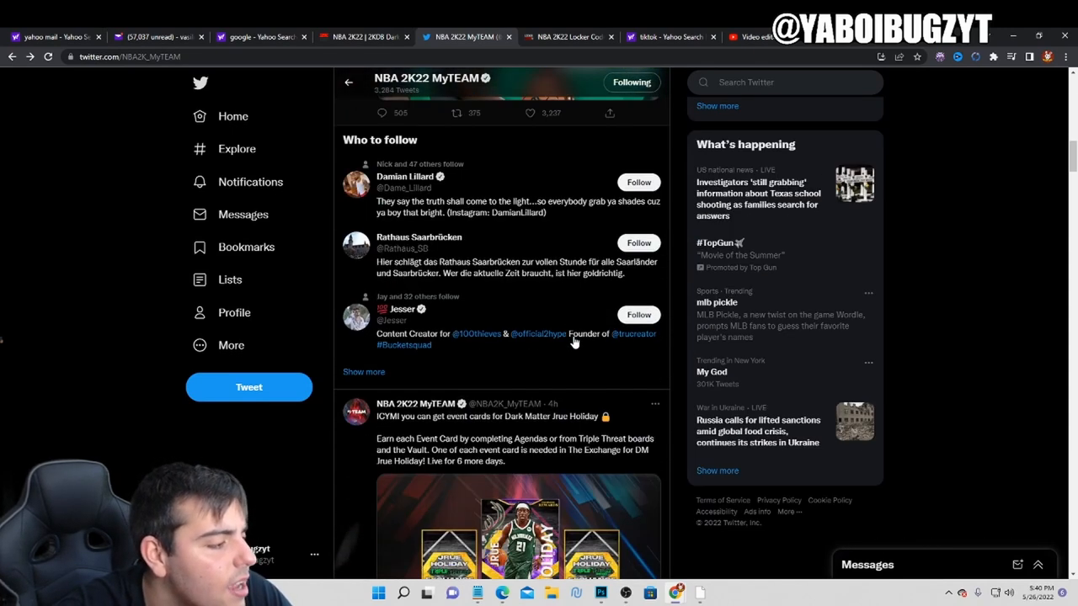
{"action": "scroll", "scroll_direction": "down", "scroll_amount": 3}
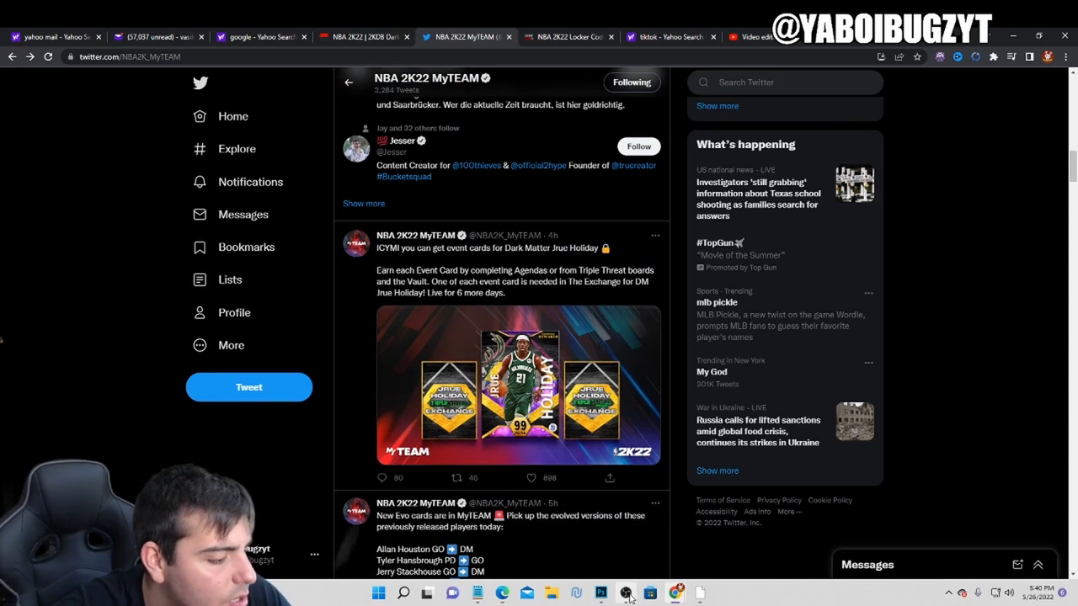
{"action": "mouse_move", "coordinate": [670, 199]}
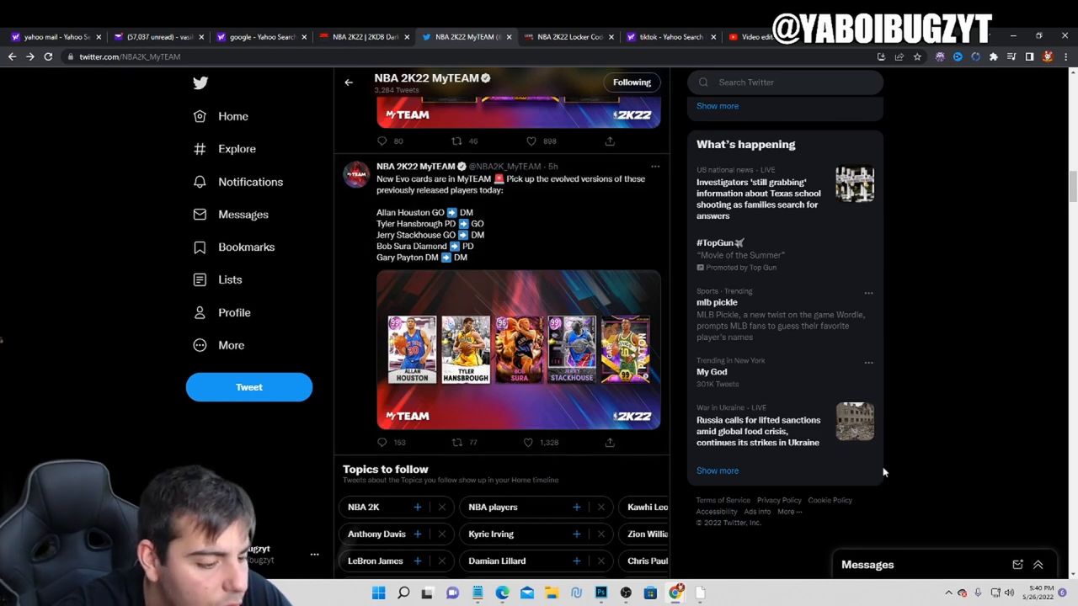
{"action": "scroll", "scroll_direction": "down", "scroll_amount": 3}
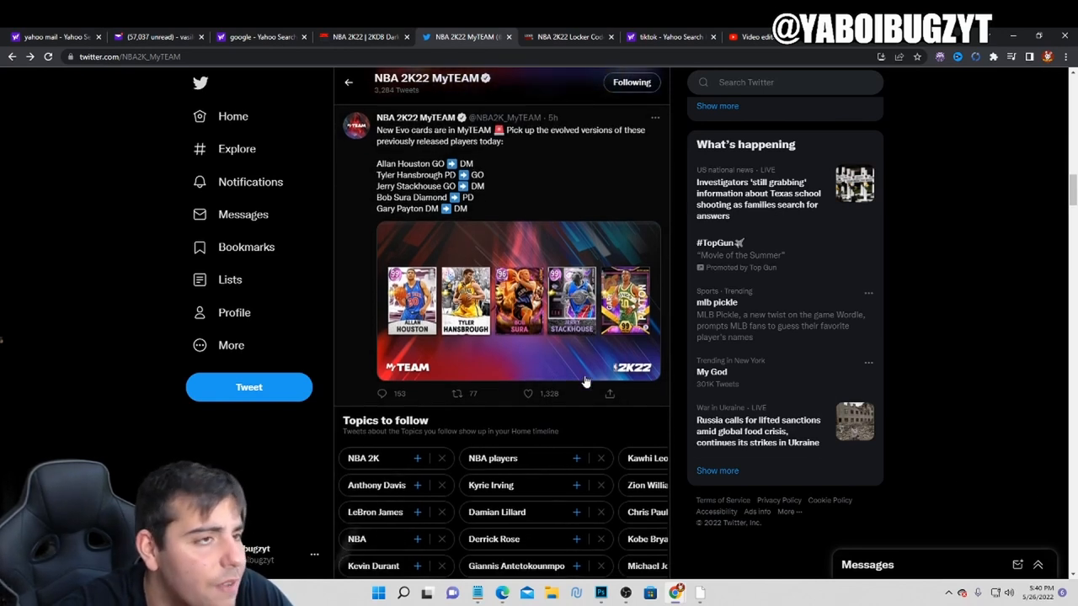
{"action": "scroll", "scroll_direction": "down", "scroll_amount": 3}
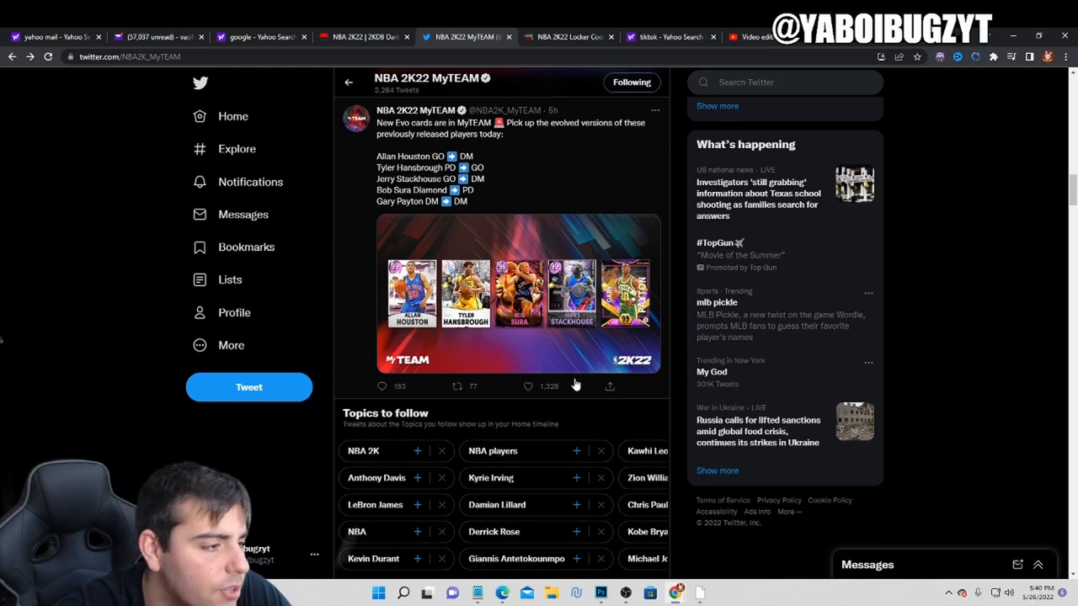
{"action": "scroll", "scroll_direction": "down", "scroll_amount": 3}
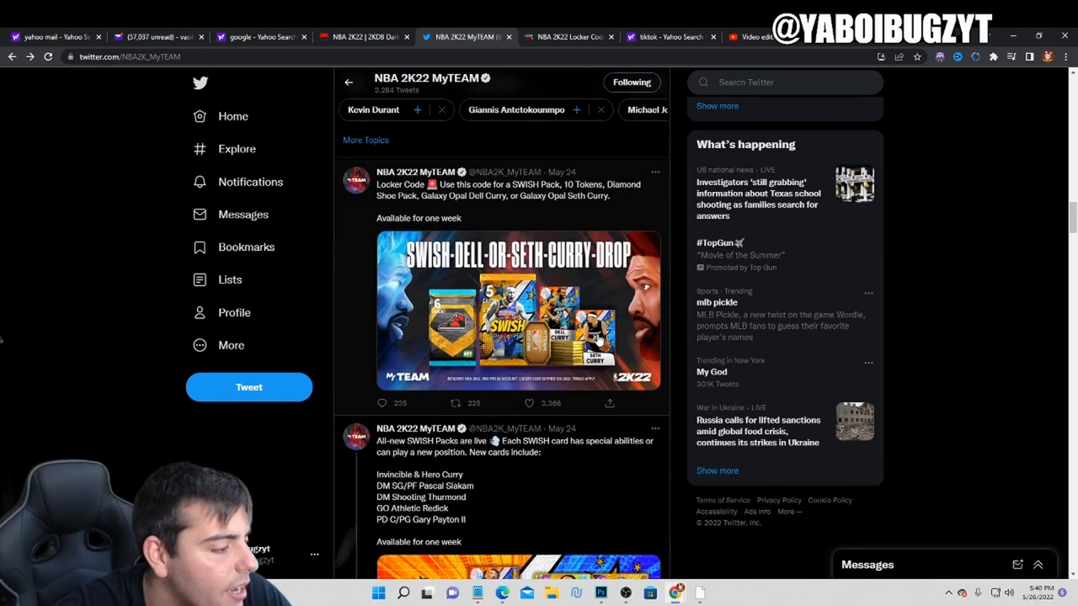
{"action": "scroll", "scroll_direction": "down", "scroll_amount": 3}
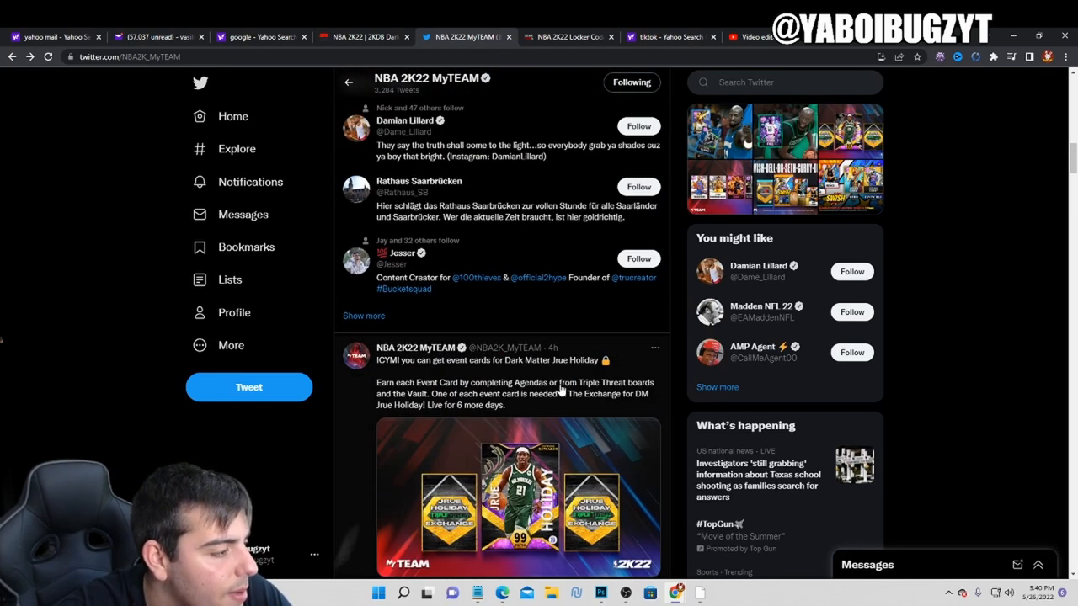
{"action": "scroll", "scroll_direction": "down", "scroll_amount": 3}
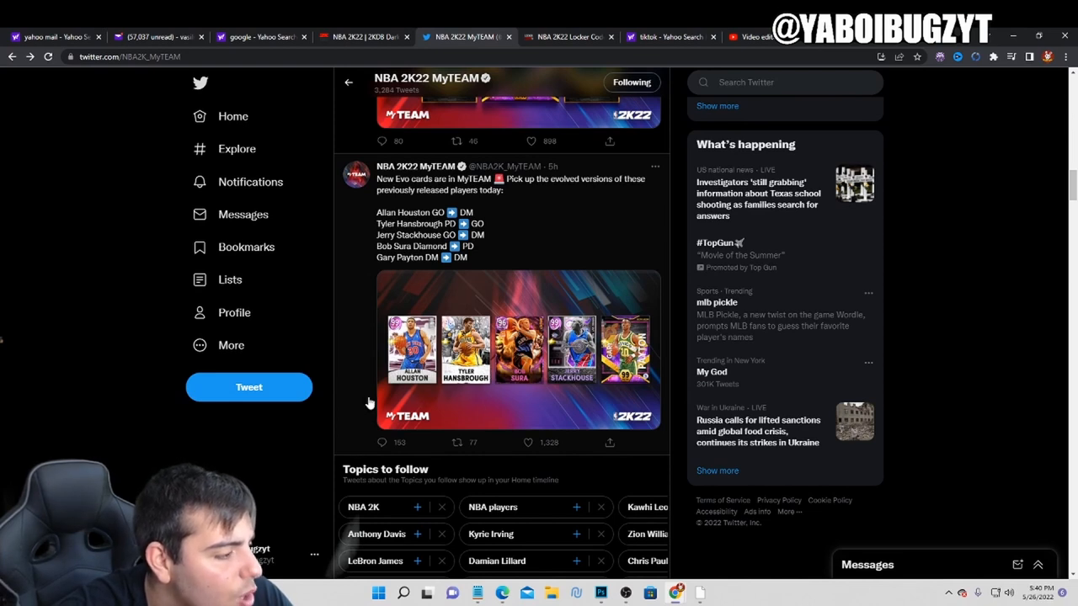
{"action": "mouse_move", "coordinate": [529, 384]}
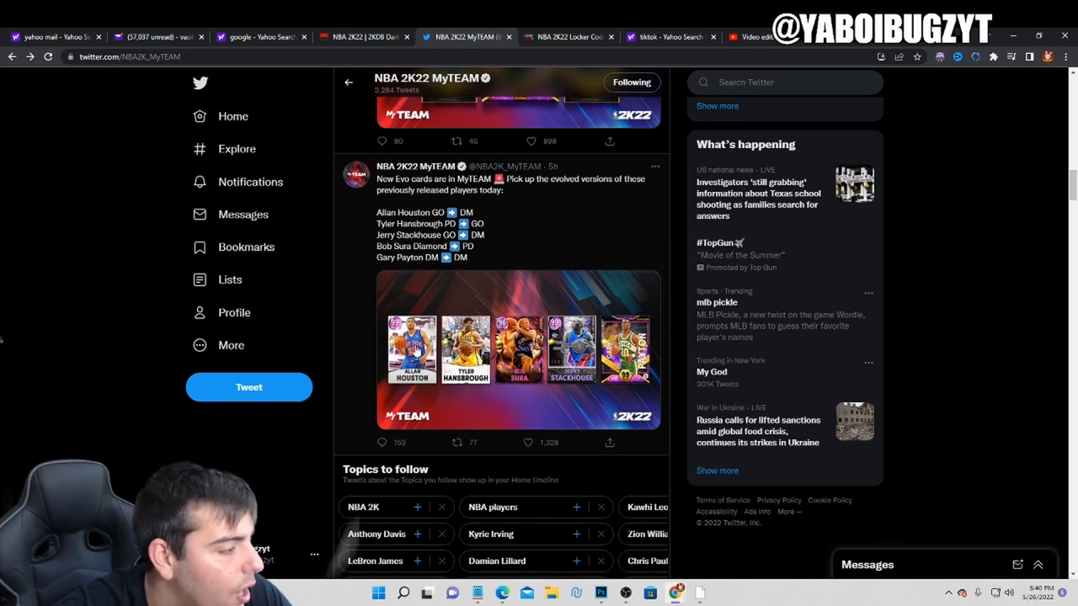
{"action": "mouse_move", "coordinate": [445, 388]}
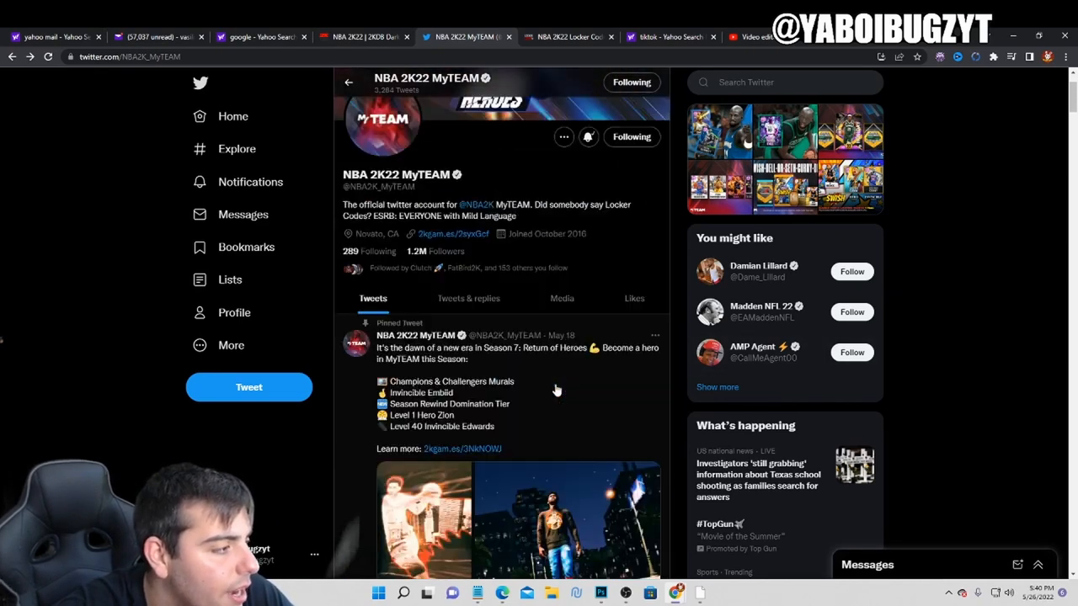
{"action": "scroll", "scroll_direction": "down", "scroll_amount": 3}
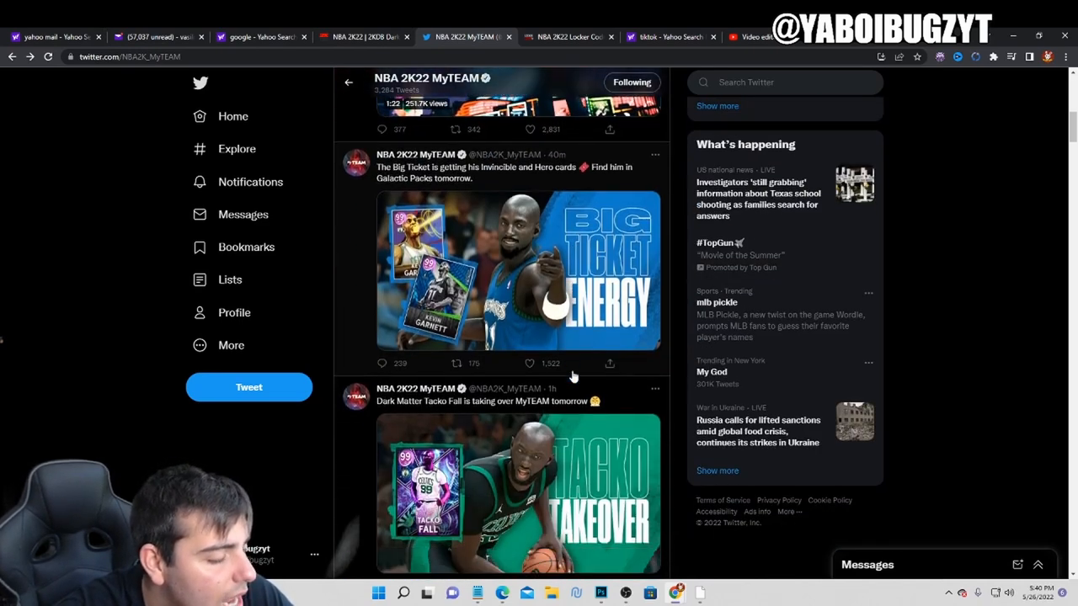
{"action": "scroll", "scroll_direction": "down", "scroll_amount": 3}
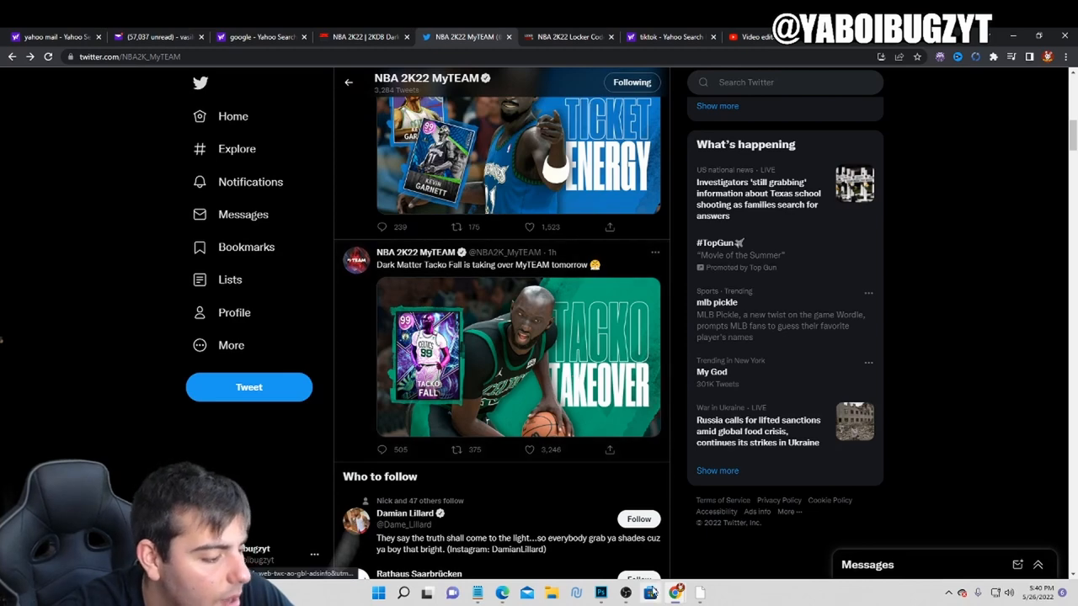
Step: Bring the OBS recording window to the front
{"action": "left_click", "coordinate": [650, 593]}
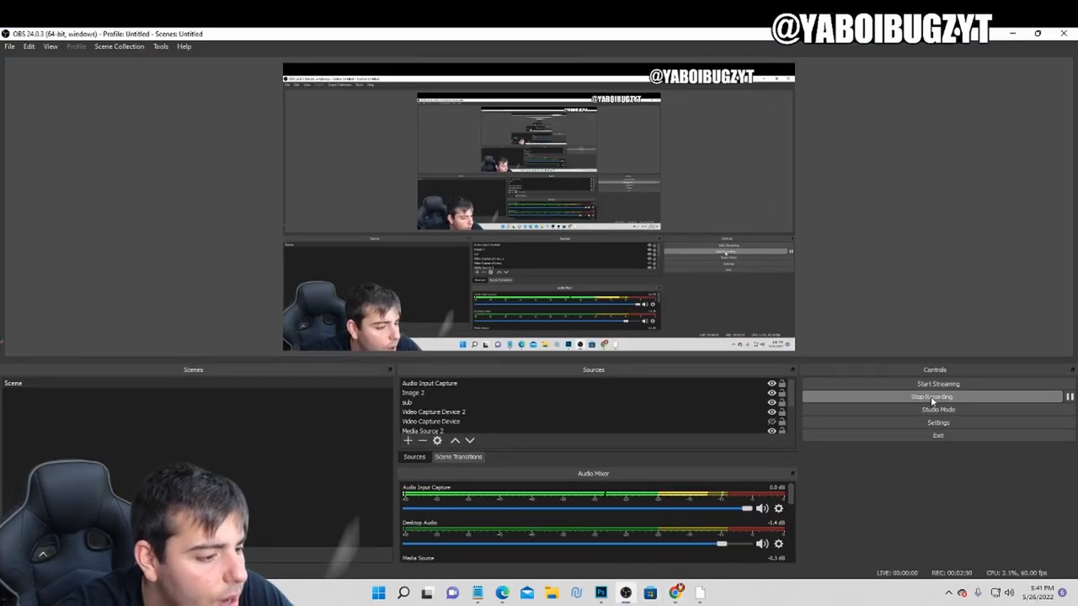